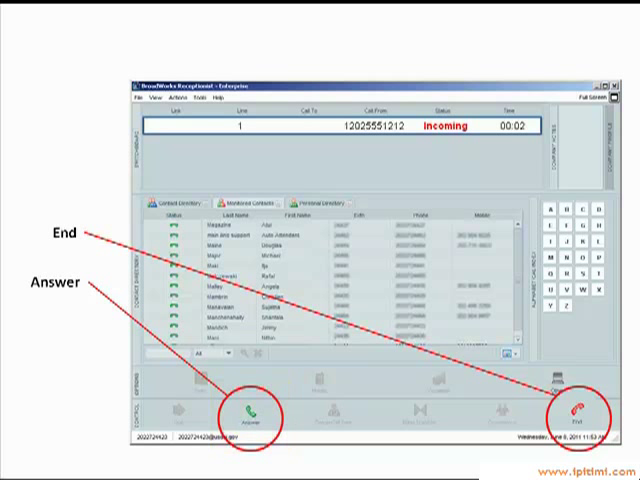
{"action": "left_click", "coordinate": [250, 416]}
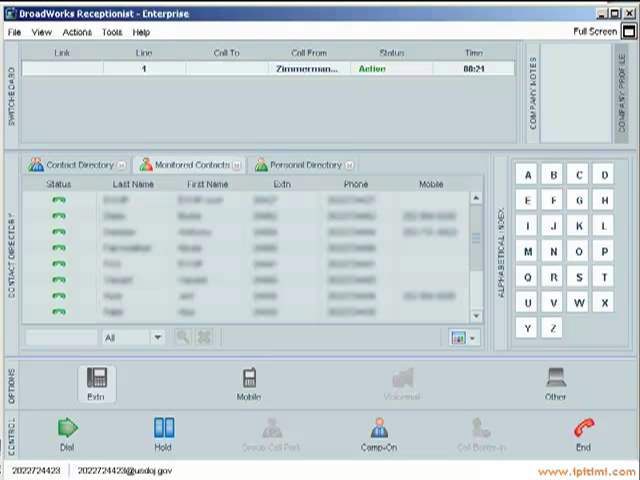
- Select the directory contact with extension 24866 as the transfer target
{"action": "left_click", "coordinate": [56, 338]}
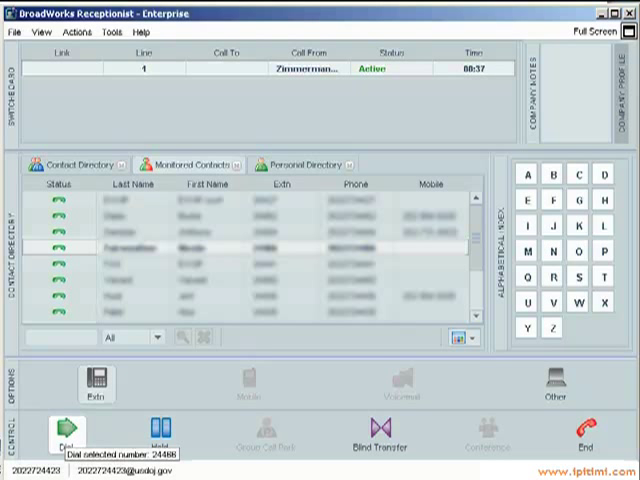
{"action": "mouse_move", "coordinate": [380, 416]}
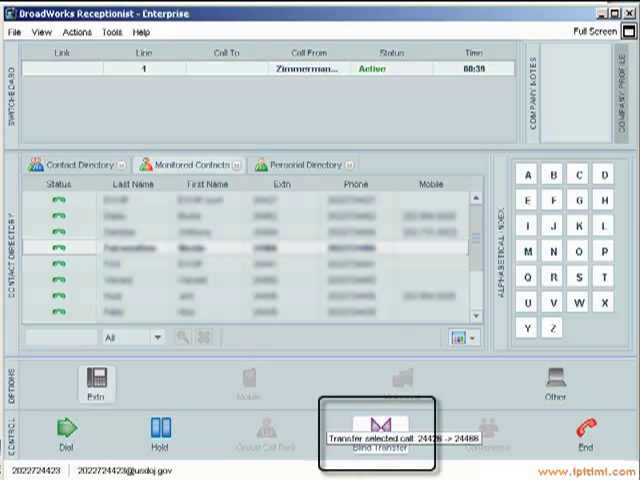